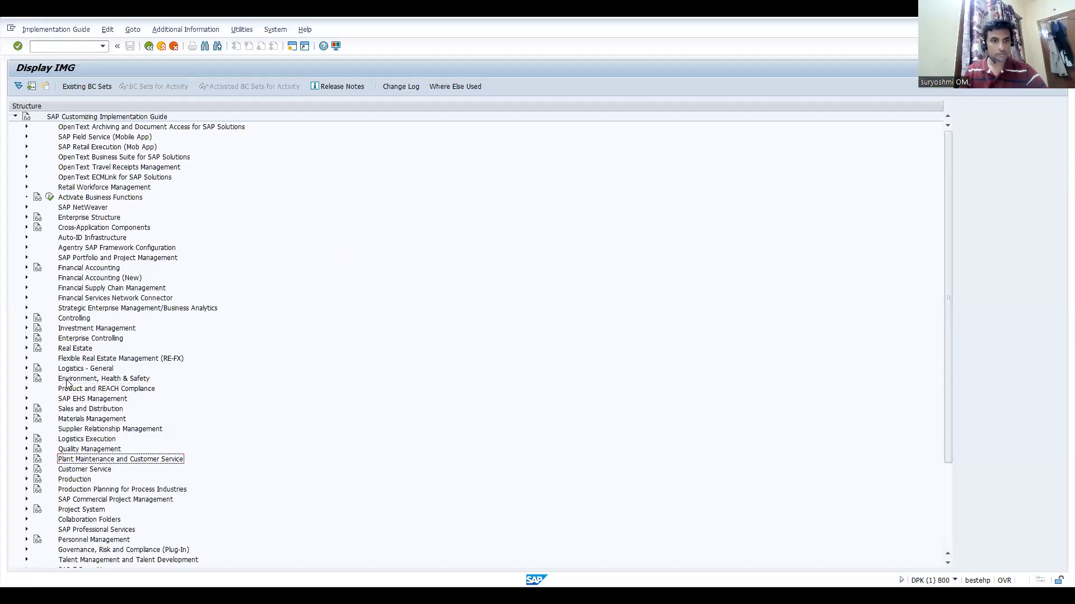
Step: Expand the IMG from Logistics Execution through Basic Transportation Functions down to Route Determination
left_click(27, 439)
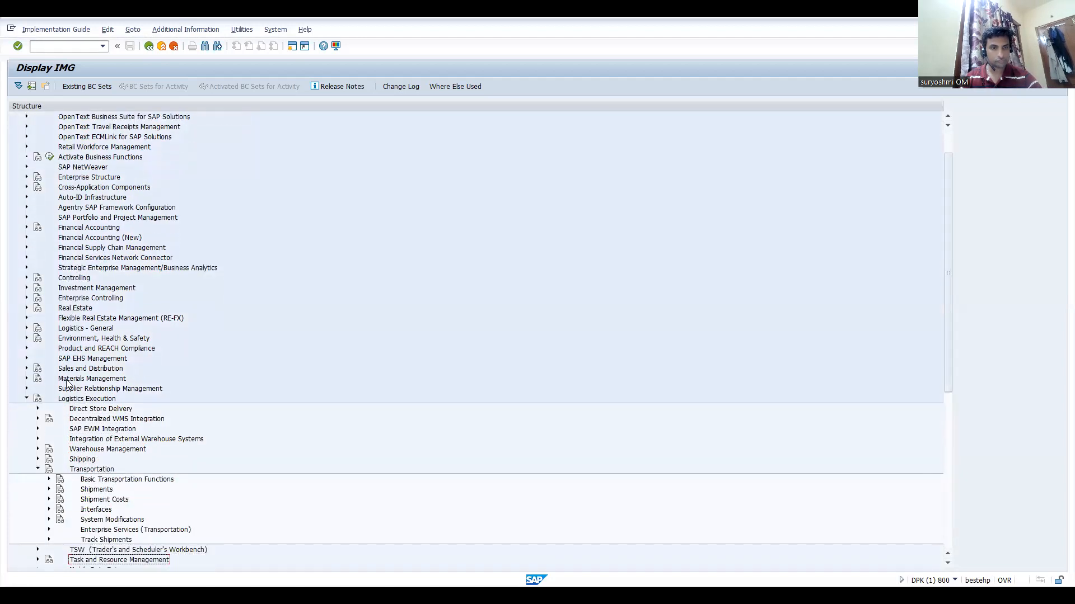
scroll("down", 3)
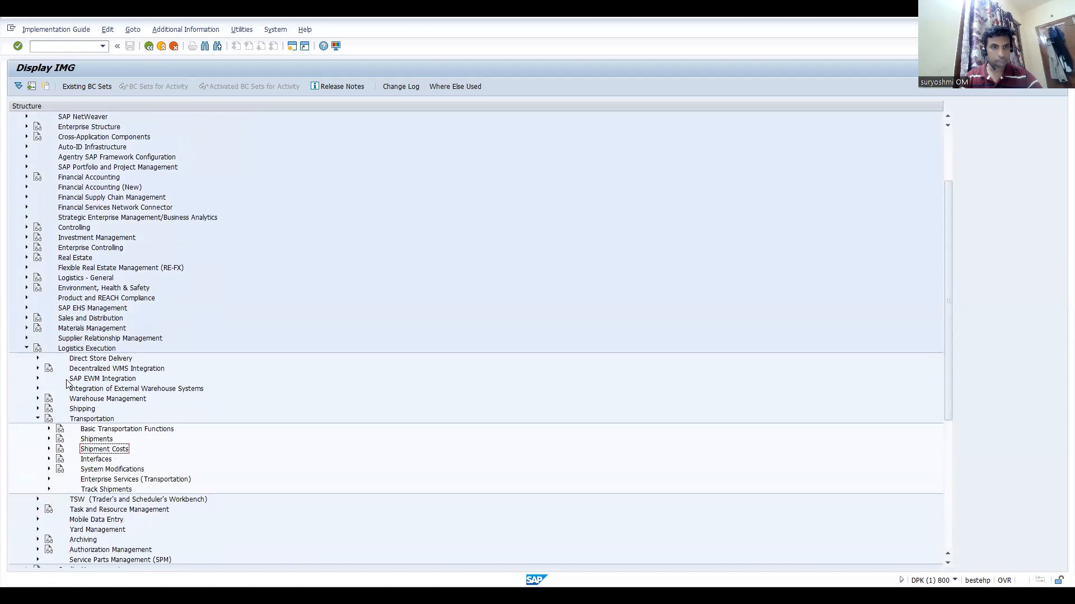
left_click(48, 429)
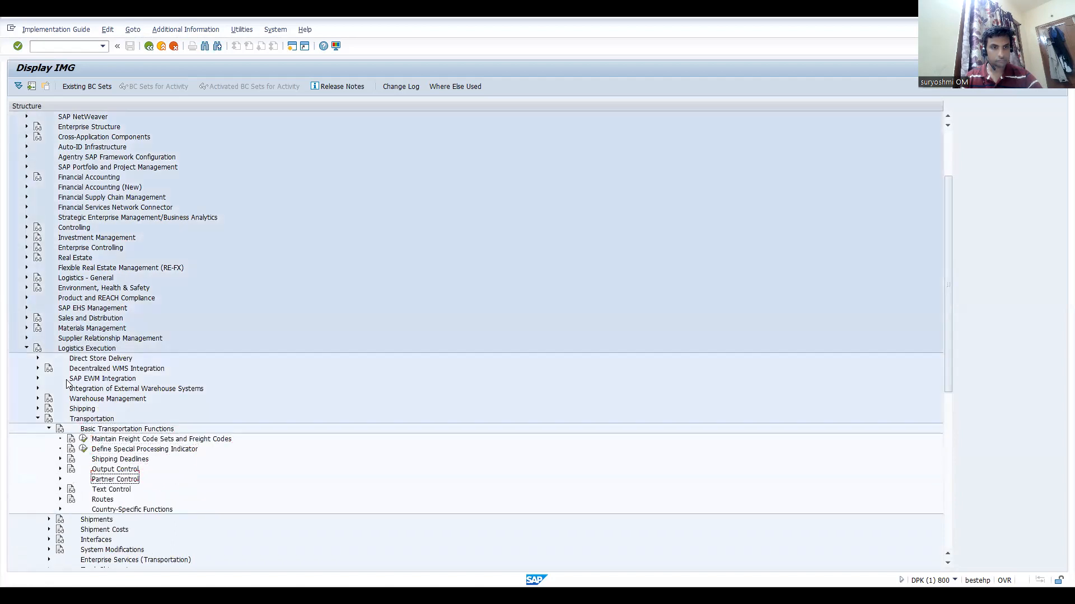
left_click(60, 499)
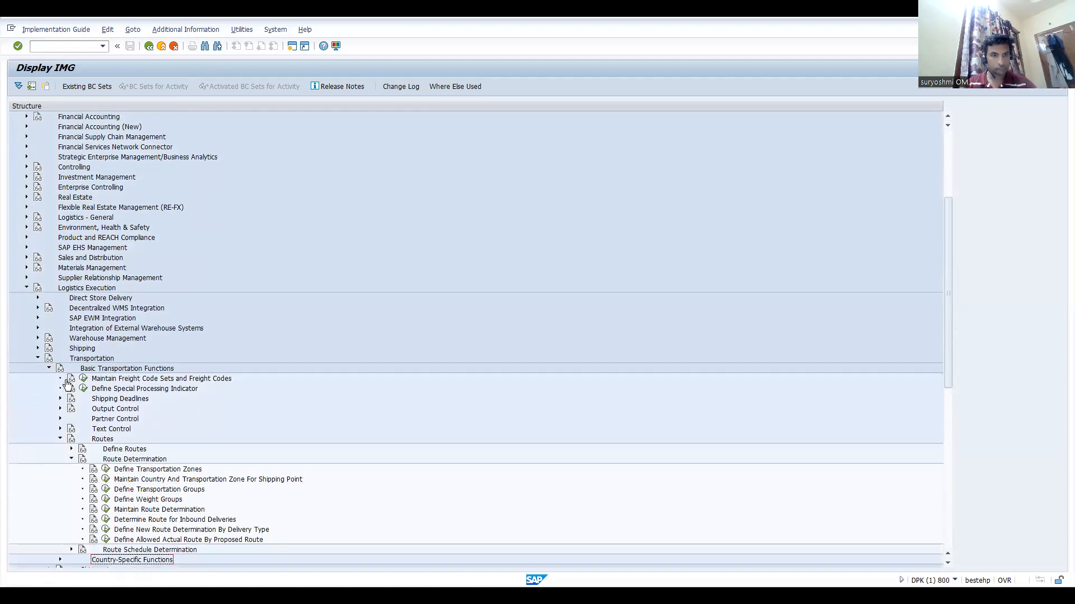
mouse_move(79, 458)
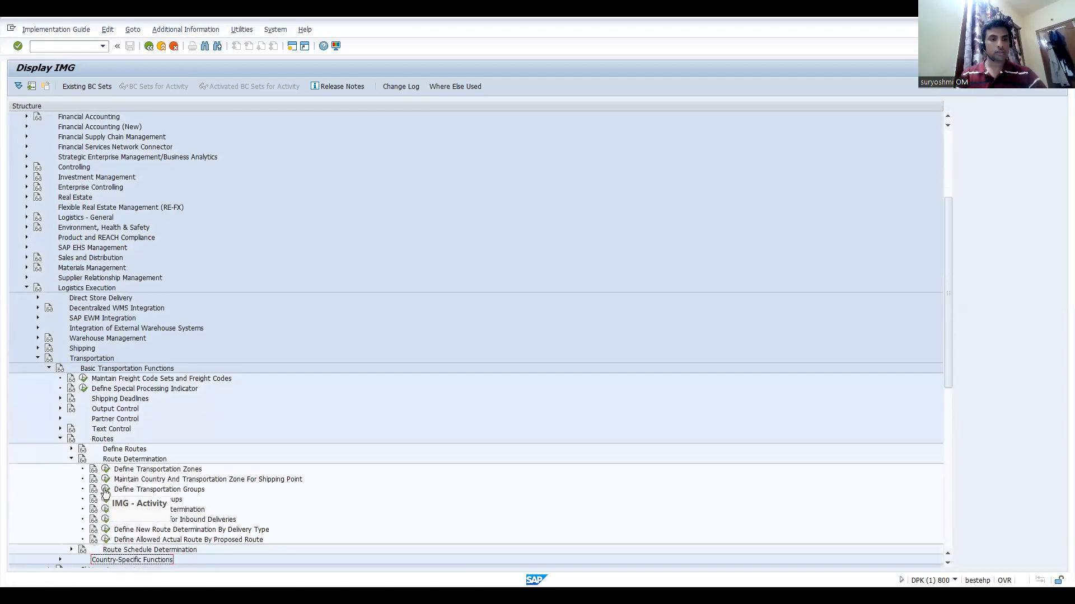
Step: Open Define Transportation Groups and review groups like Container, Ocean Bulk, Frozen and Chilled Products
double_click(159, 489)
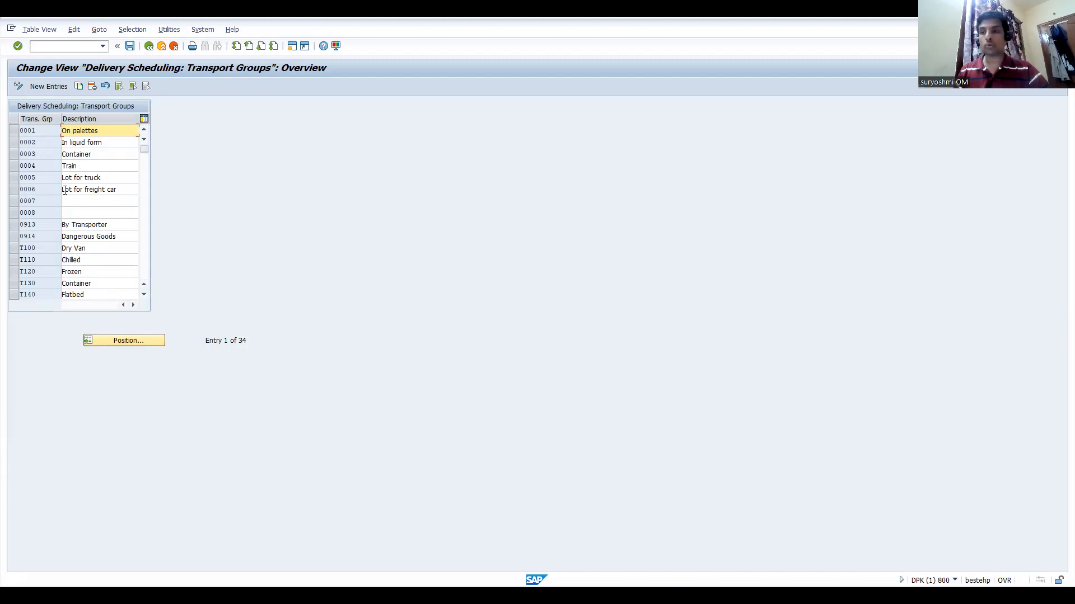
mouse_move(48, 169)
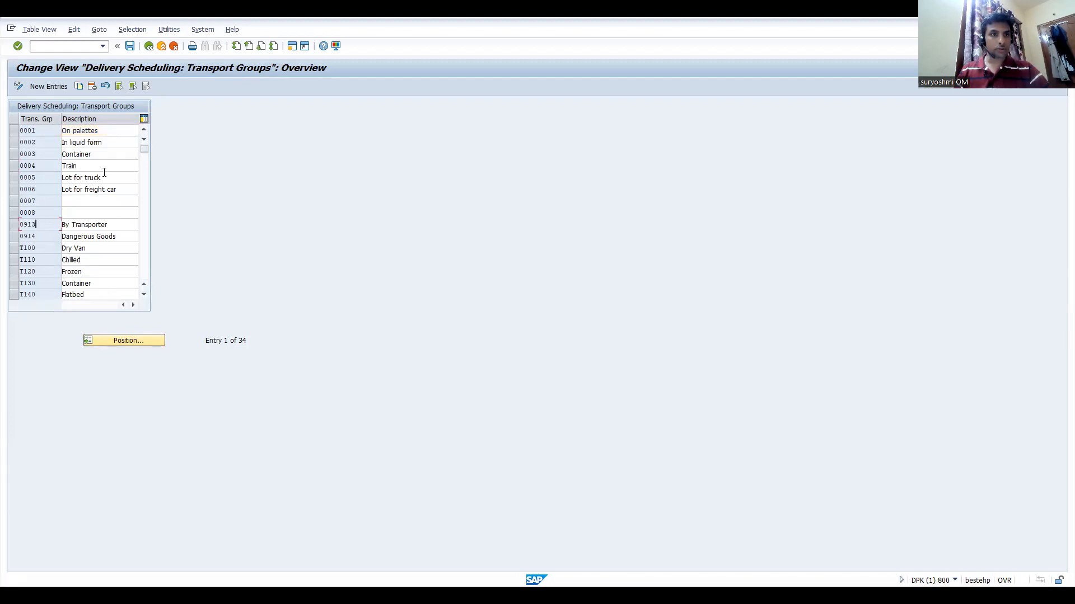
left_click(89, 154)
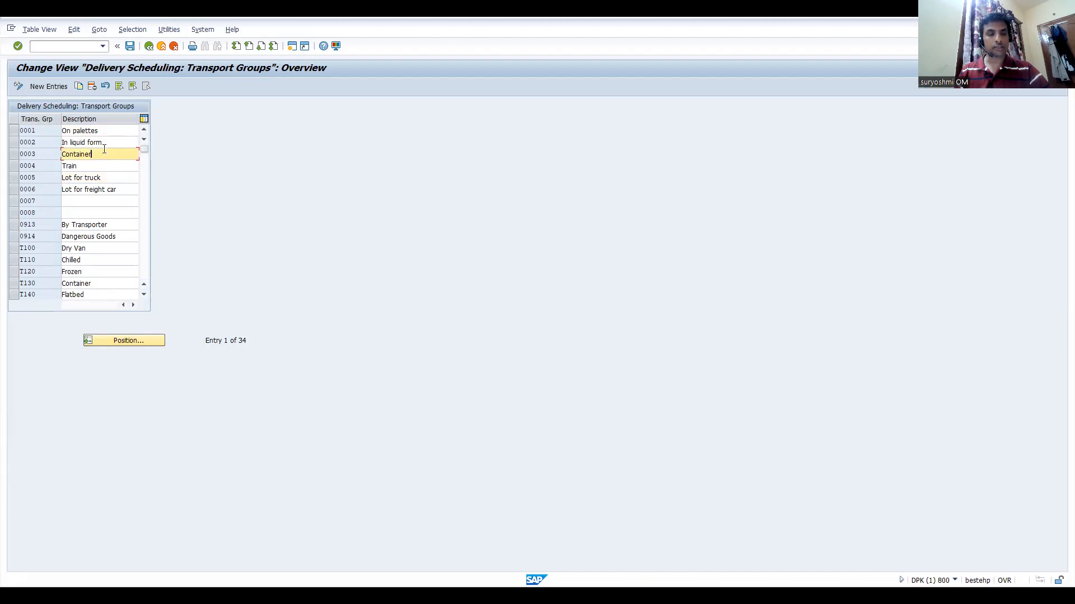
left_click(82, 142)
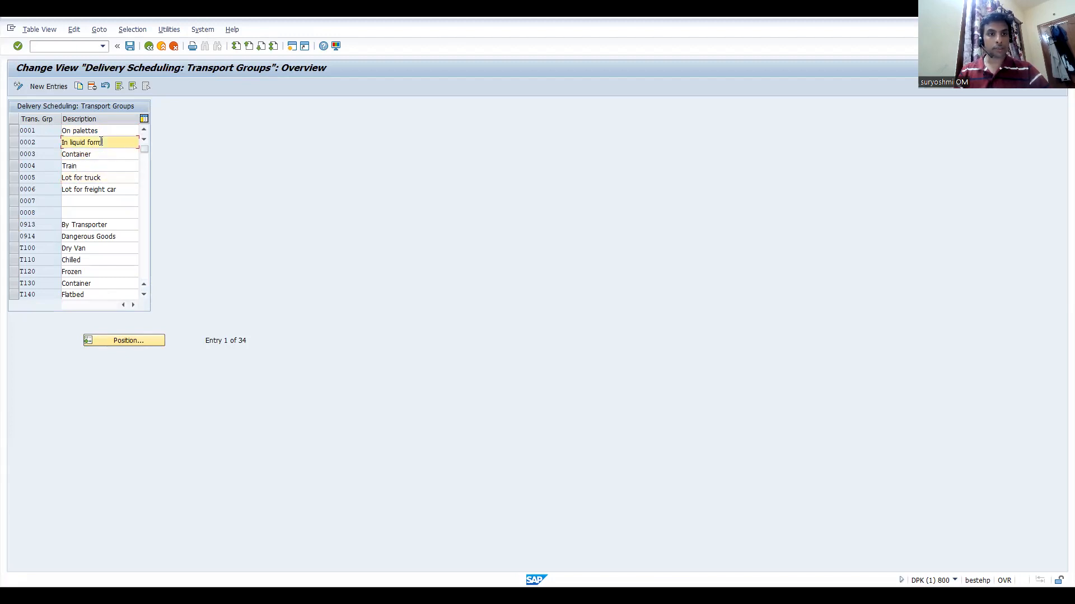
left_click(100, 213)
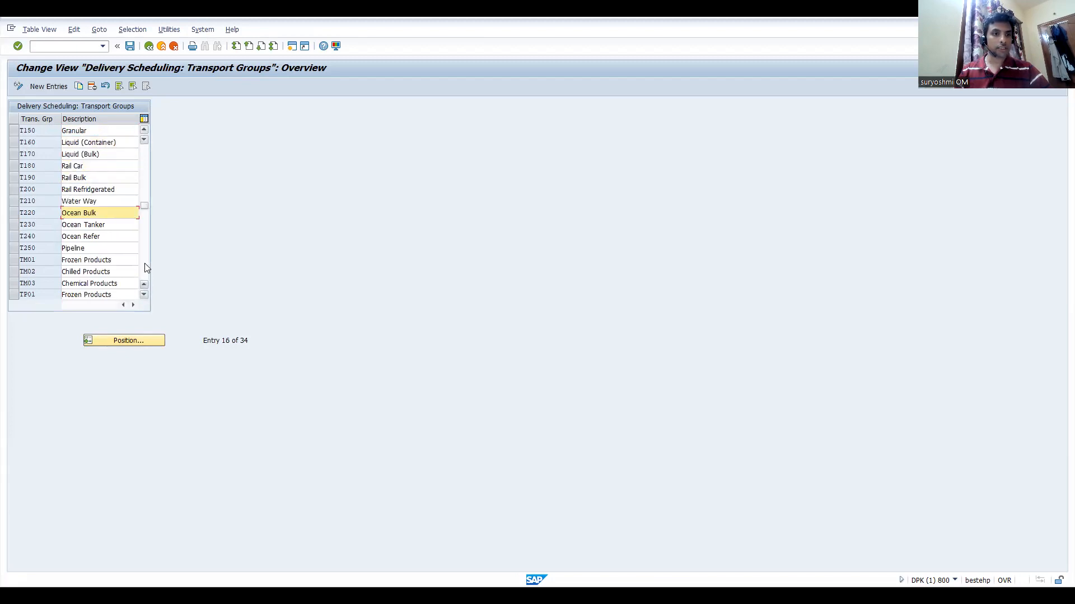
left_click(86, 259)
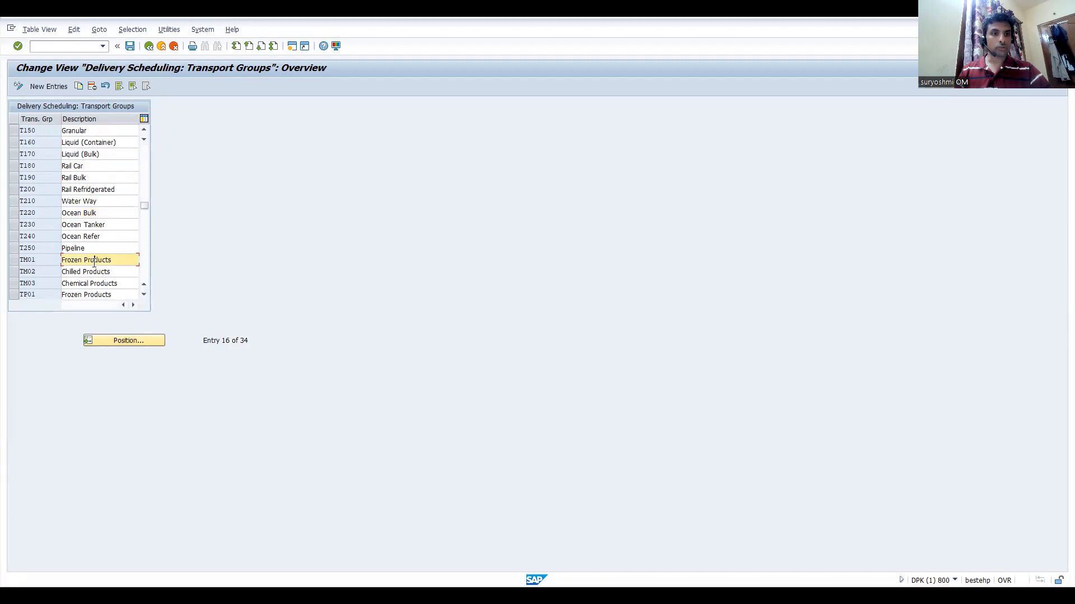
left_click(85, 271)
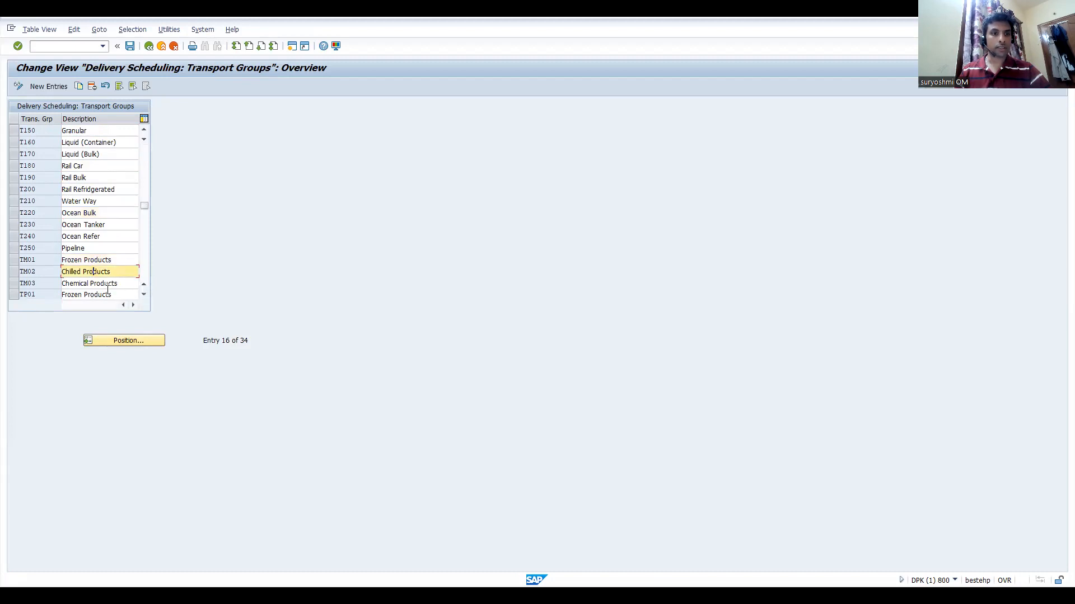
left_click(78, 212)
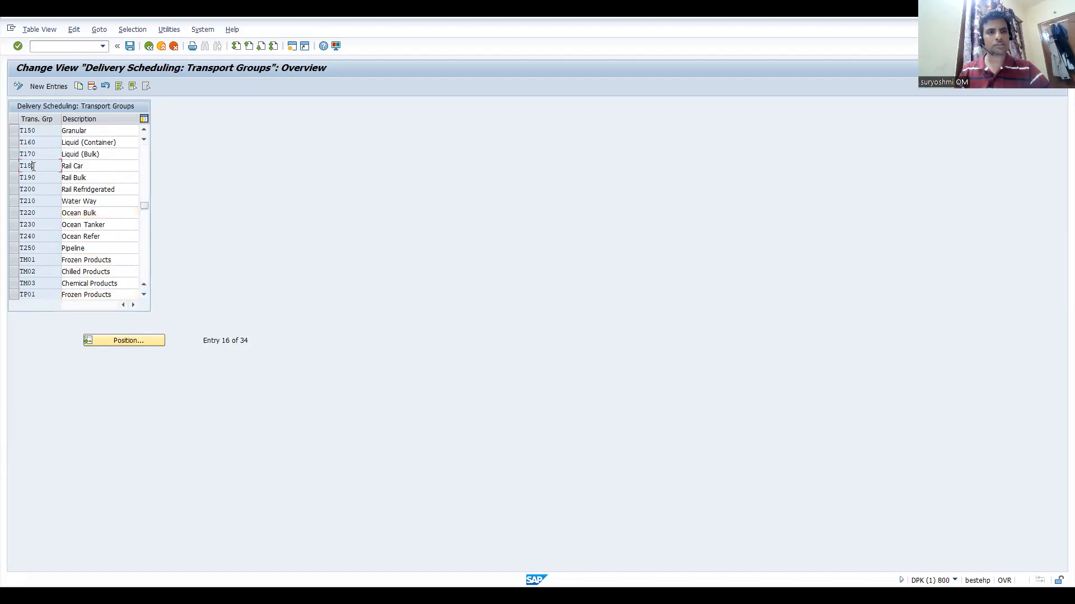
mouse_move(51, 220)
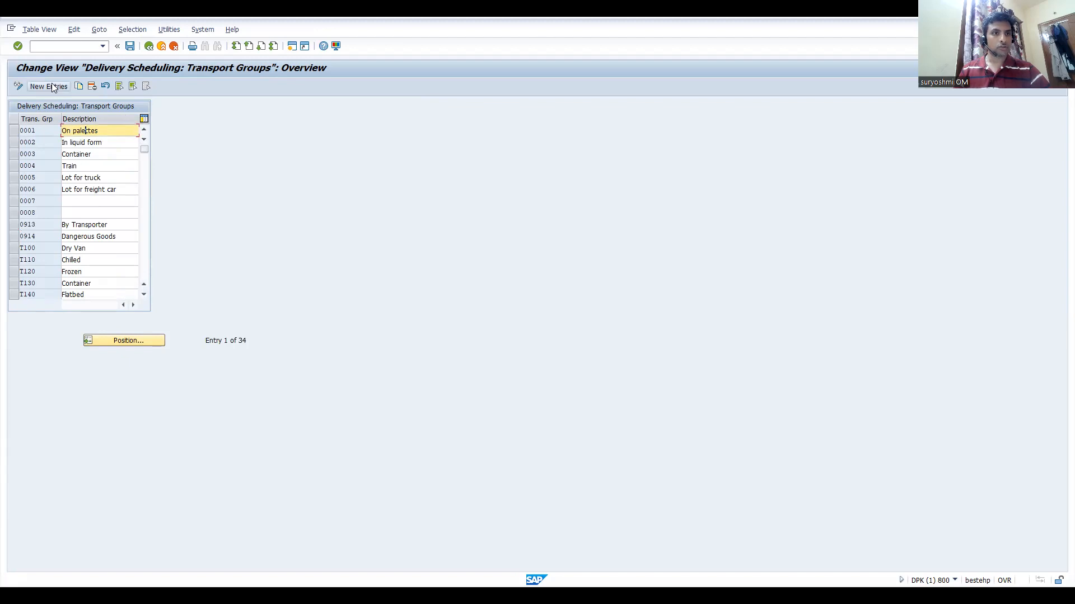
Step: Enter transport group un01 with description 'foods' as a new entry, starting a second row
left_click(48, 86)
type("um01")
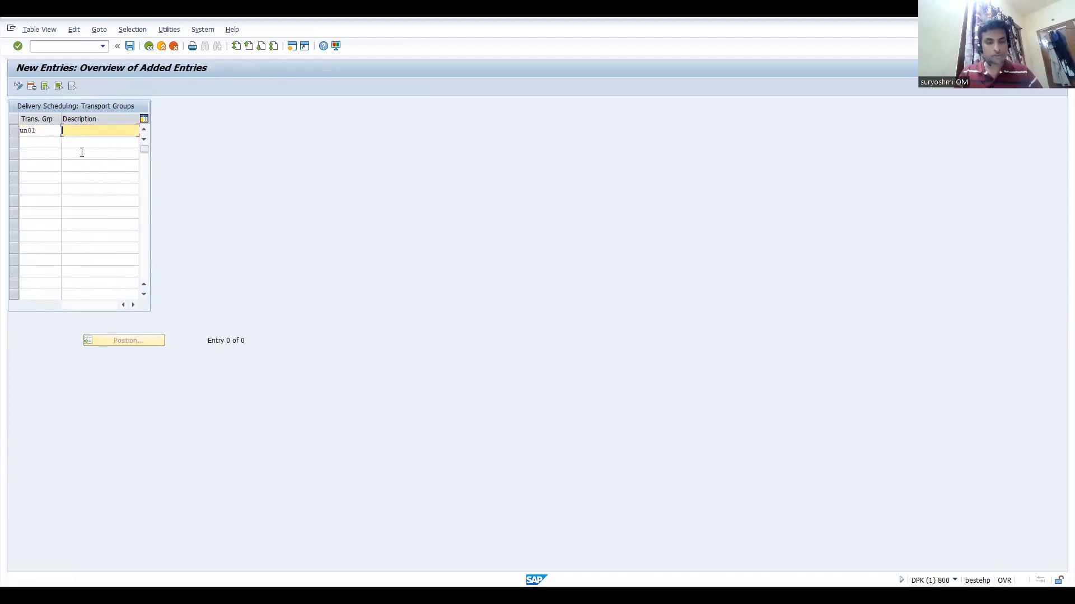
type("foods")
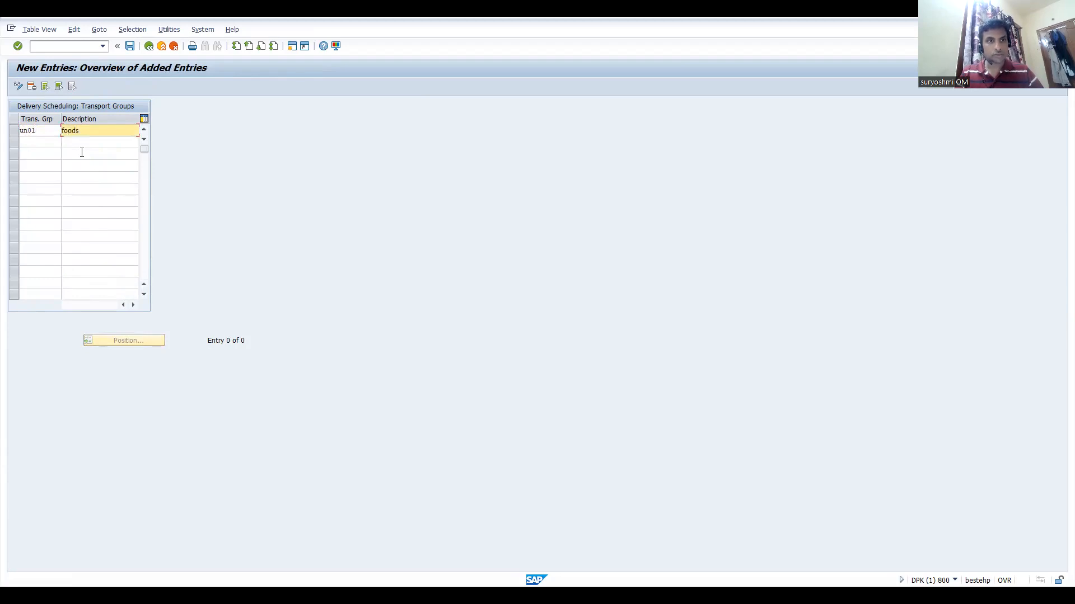
left_click(40, 141)
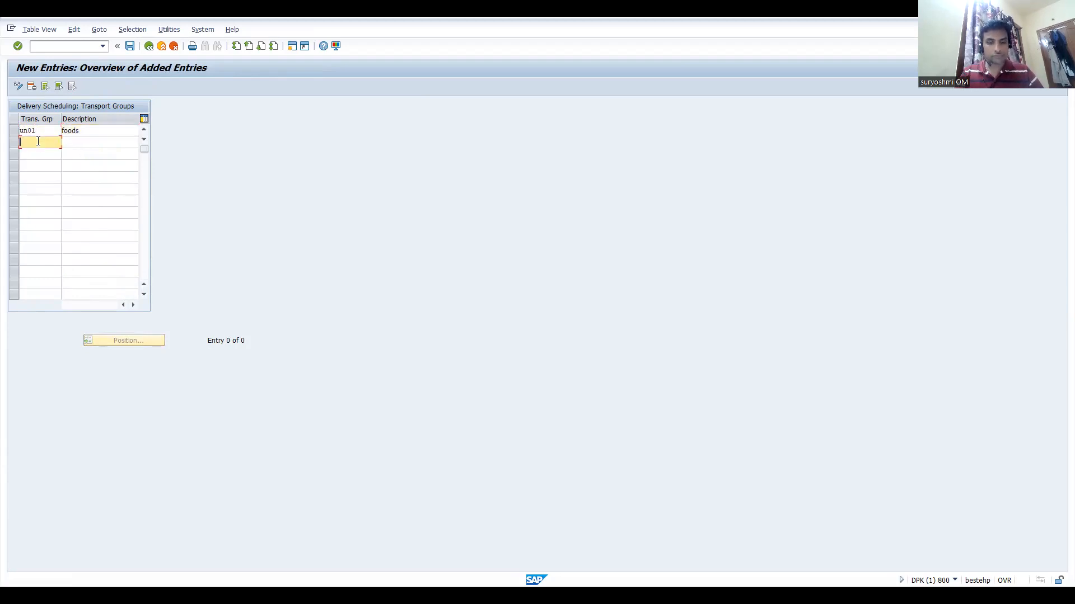
type("un01")
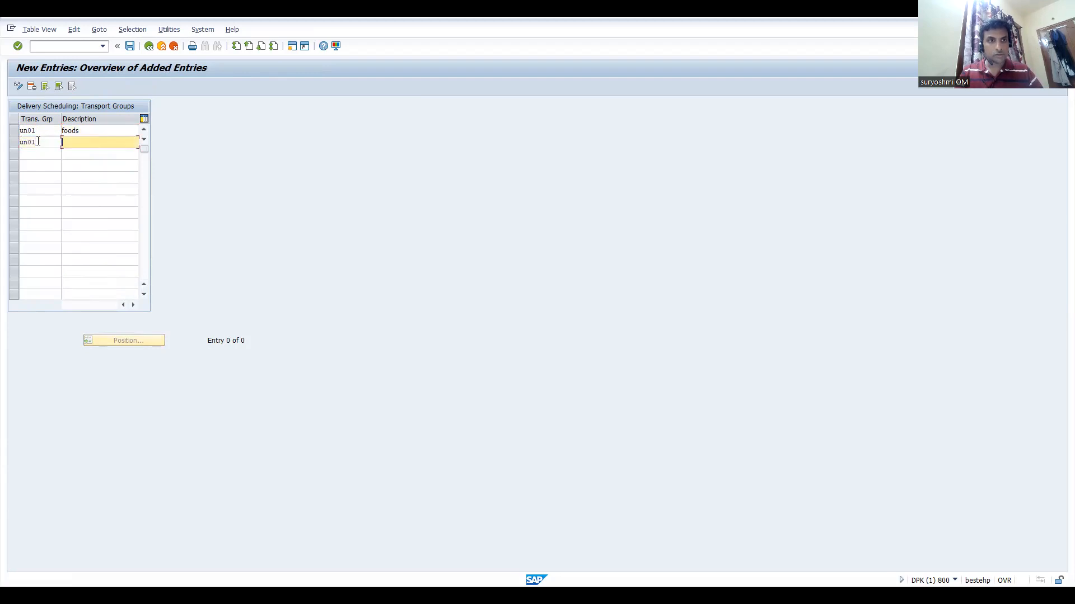
type("cons")
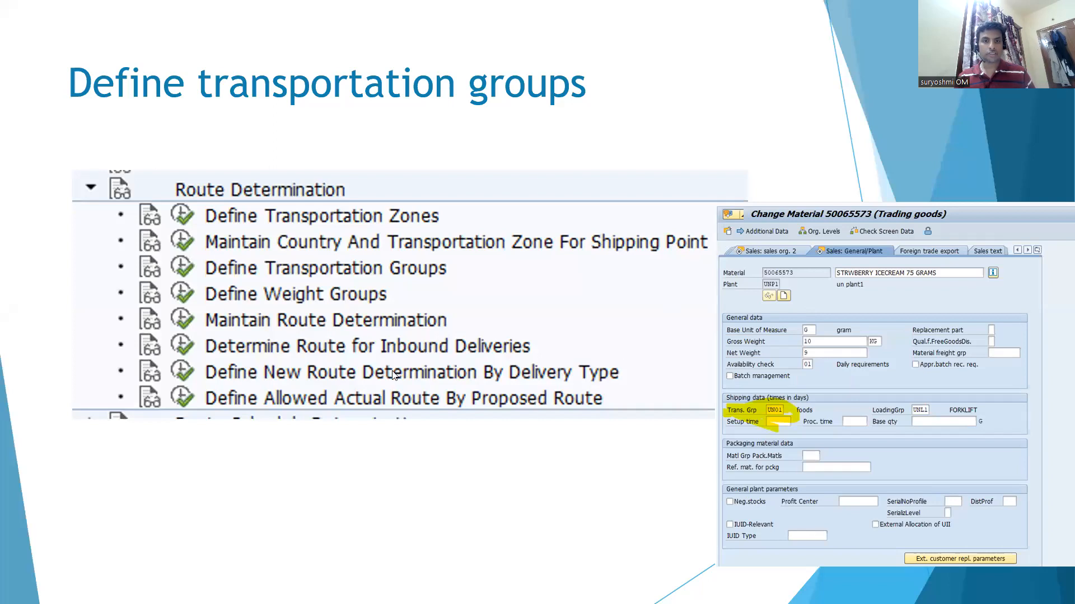
mouse_move(760, 376)
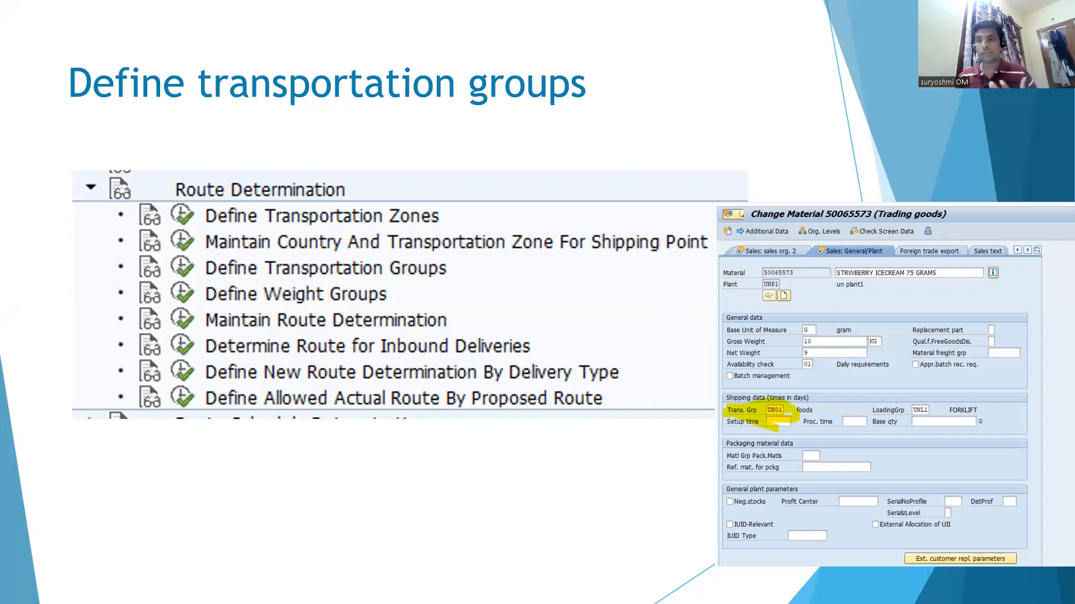
mouse_move(403, 382)
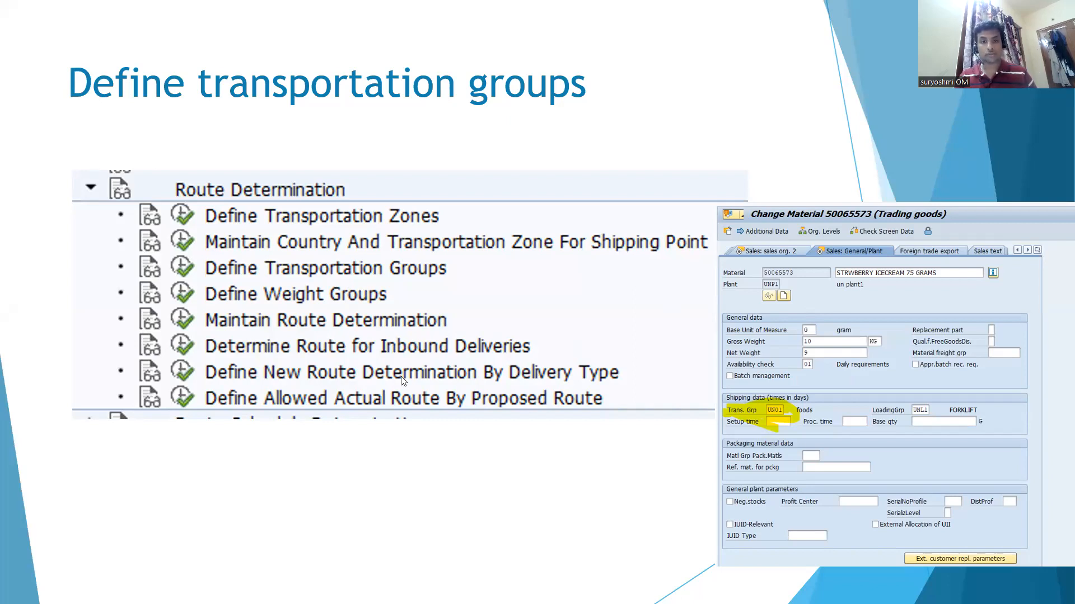
mouse_move(413, 245)
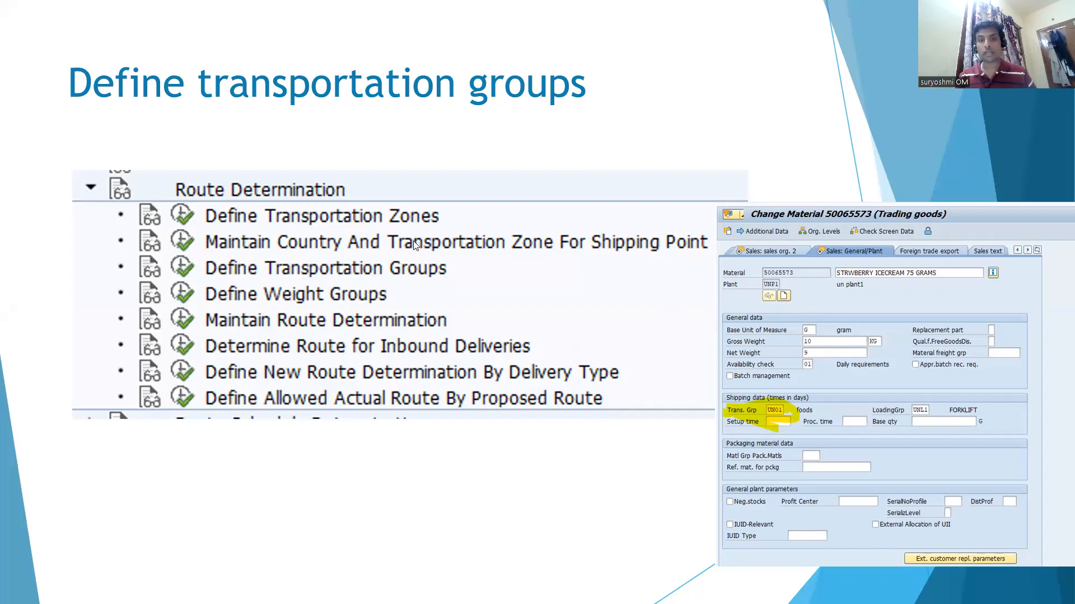
mouse_move(358, 278)
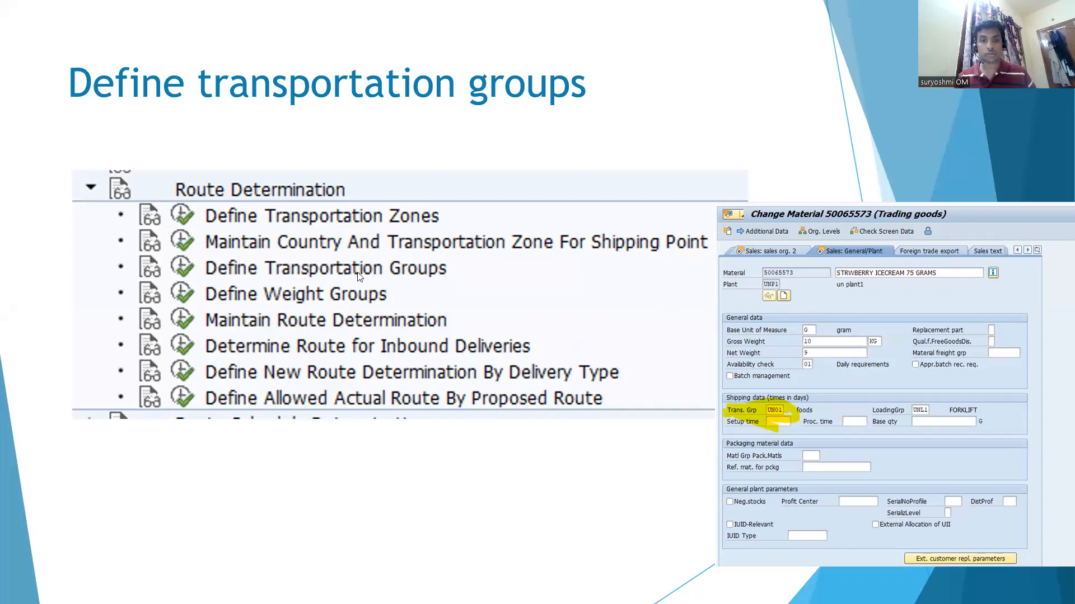
mouse_move(332, 280)
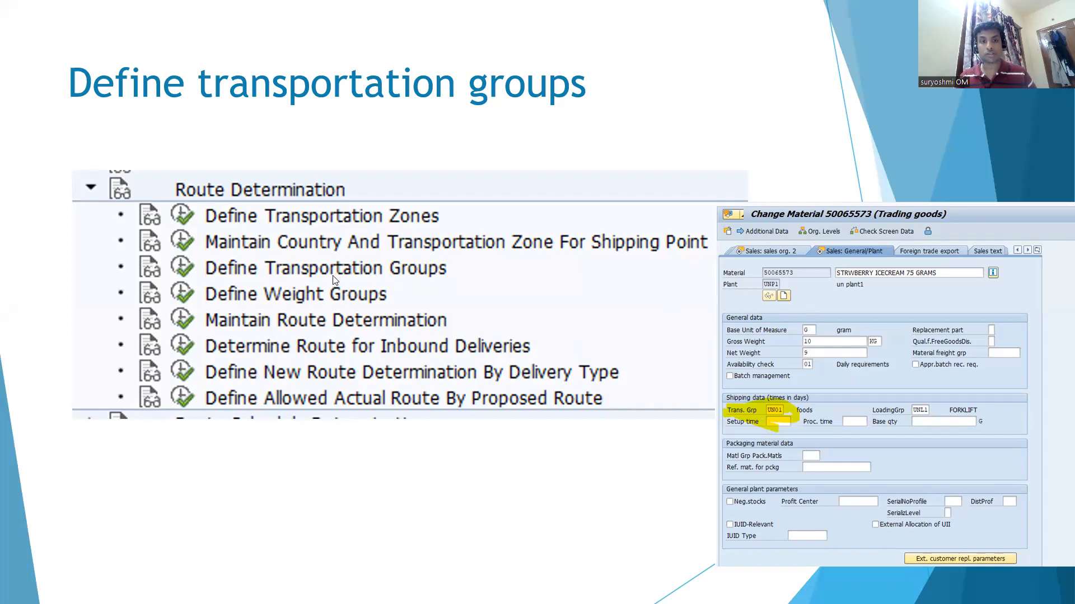
mouse_move(423, 259)
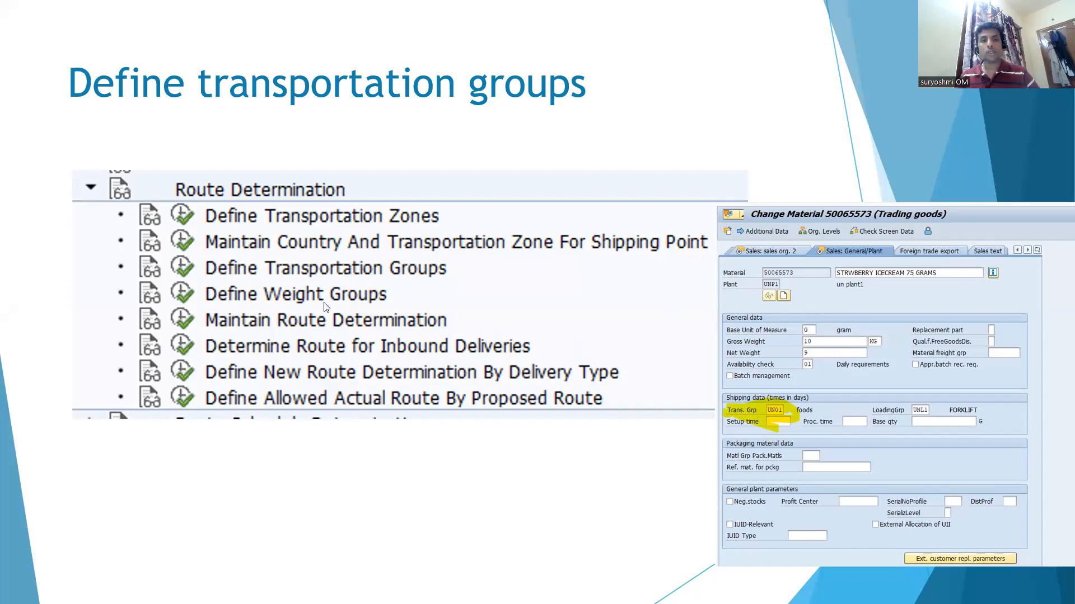
mouse_move(344, 302)
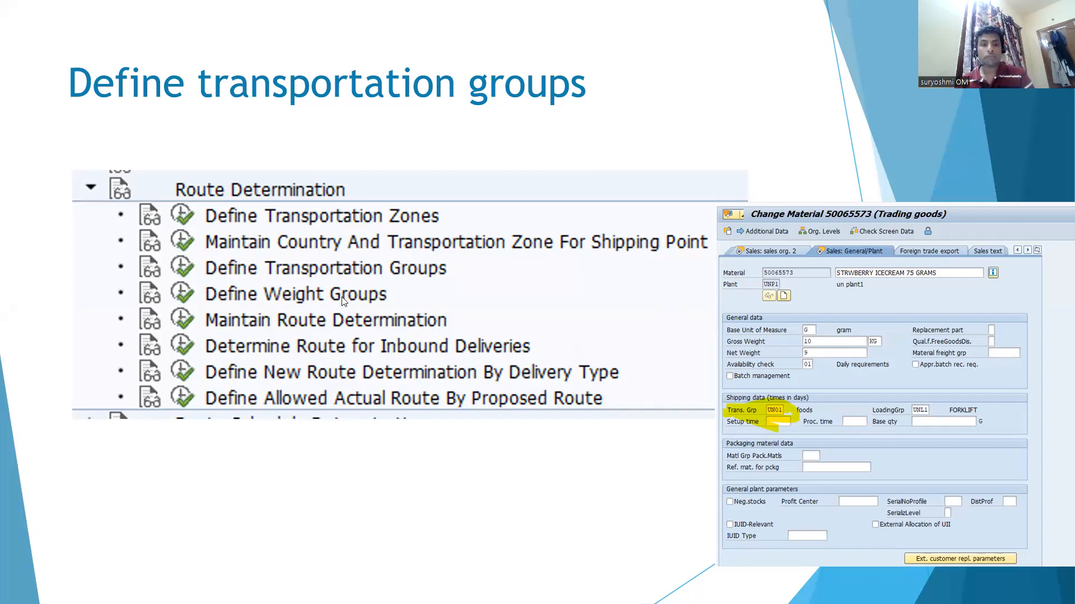
mouse_move(589, 68)
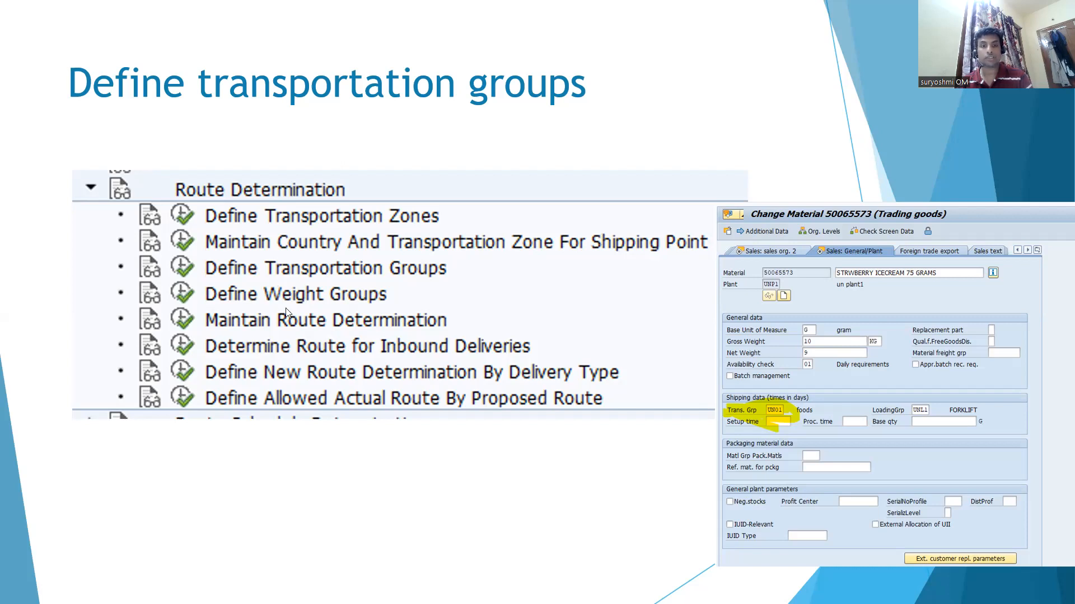
mouse_move(282, 294)
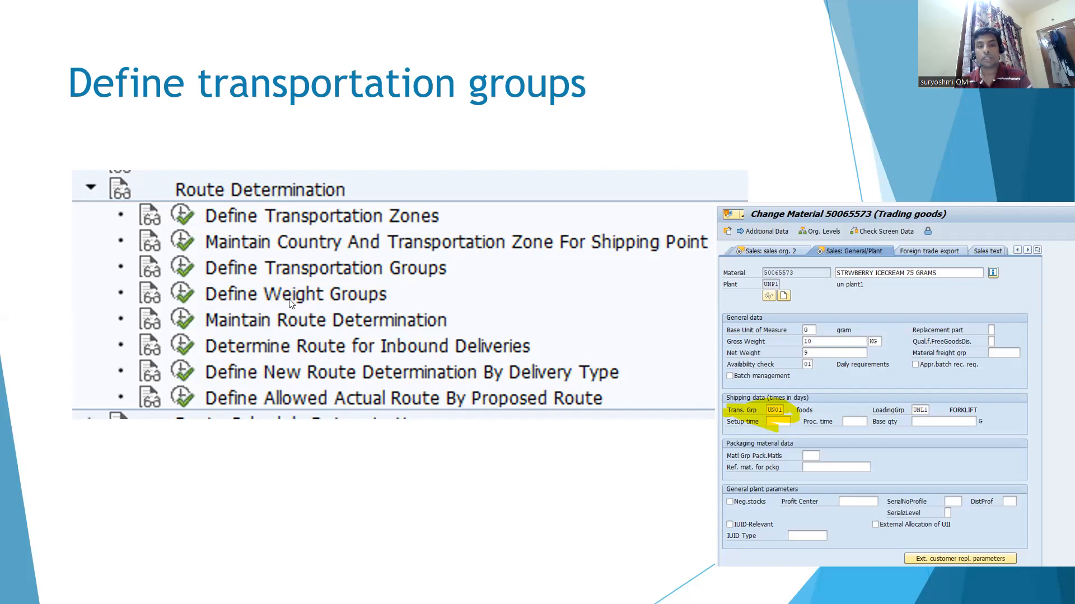
mouse_move(624, 67)
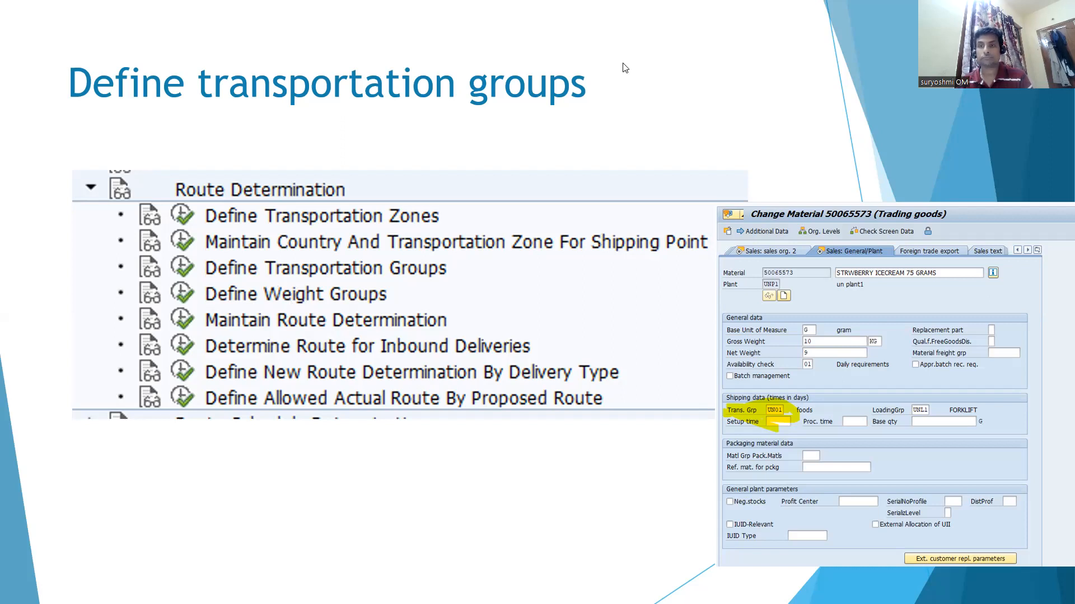